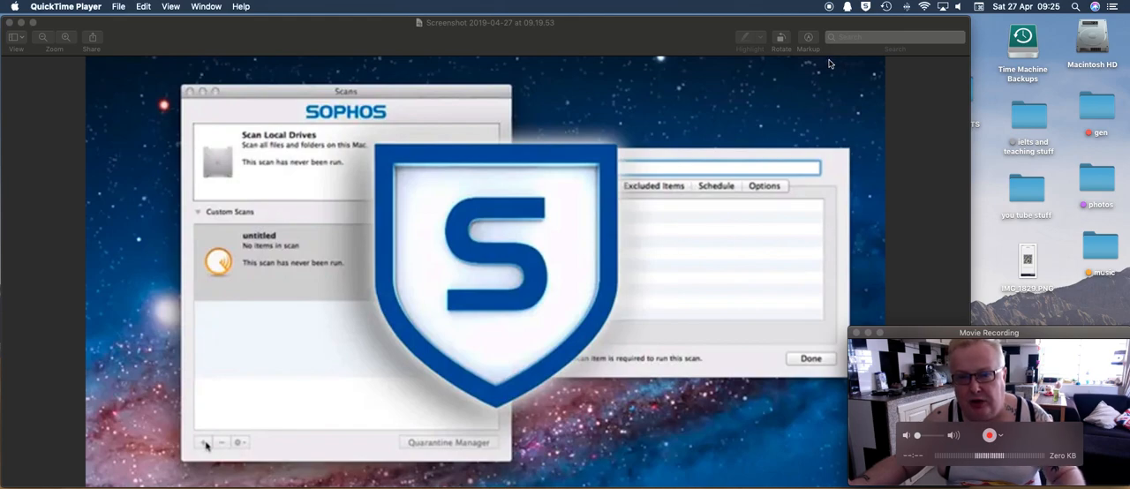
{"action": "mouse_move", "coordinate": [832, 60]}
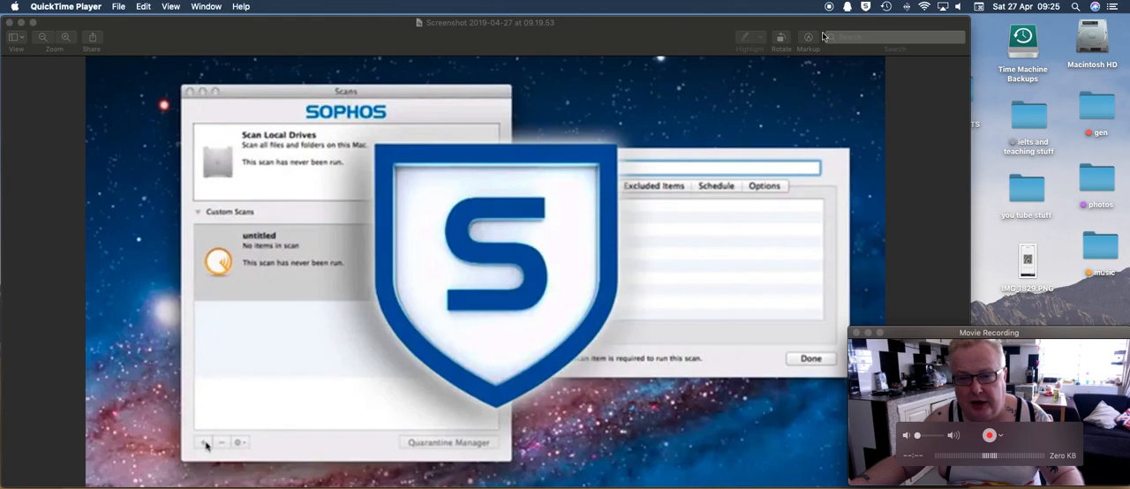
{"action": "mouse_move", "coordinate": [771, 96]}
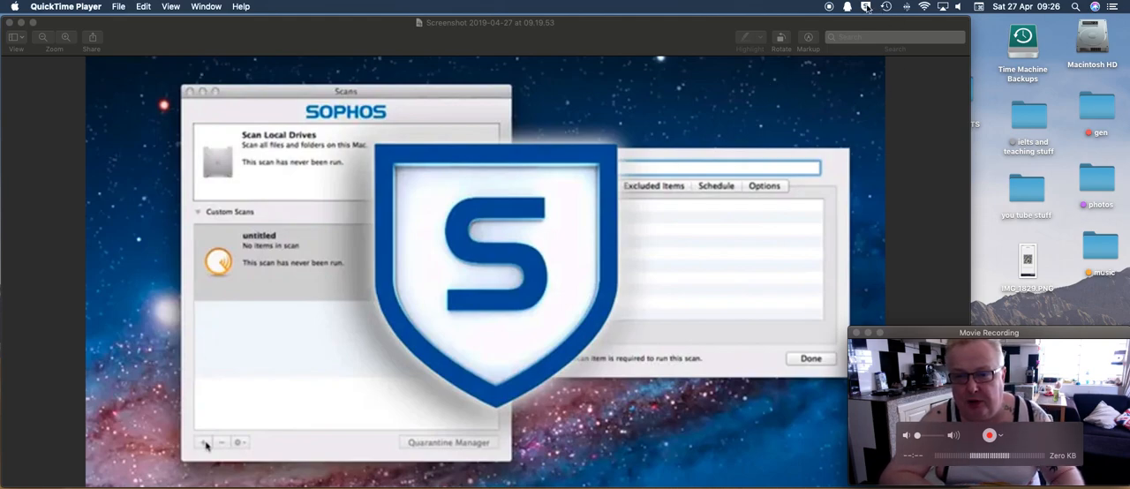
Open the Sophos menu-bar status popup and reveal its Scan, Manage Devices and Preferences menu.
{"action": "left_click", "coordinate": [866, 6]}
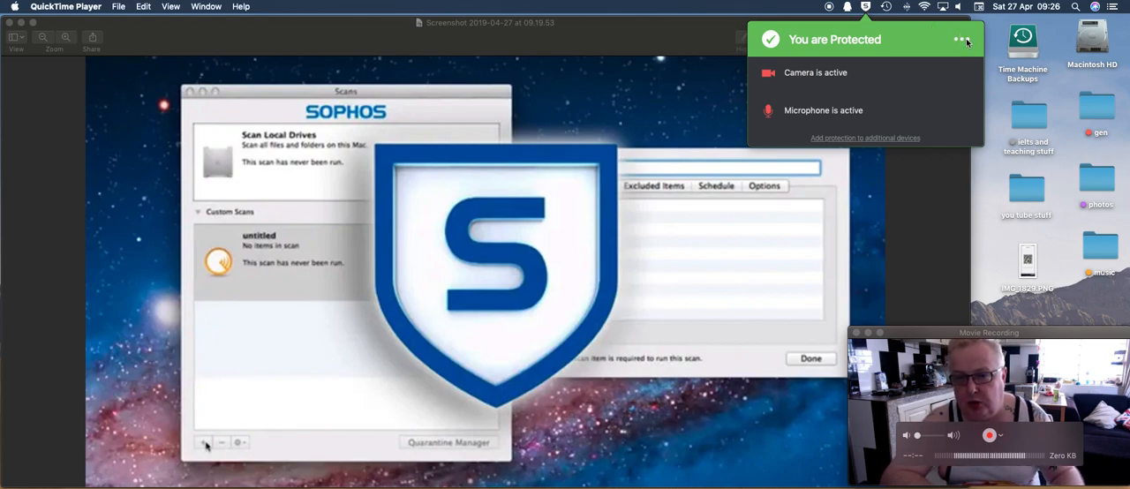
{"action": "left_click", "coordinate": [962, 39]}
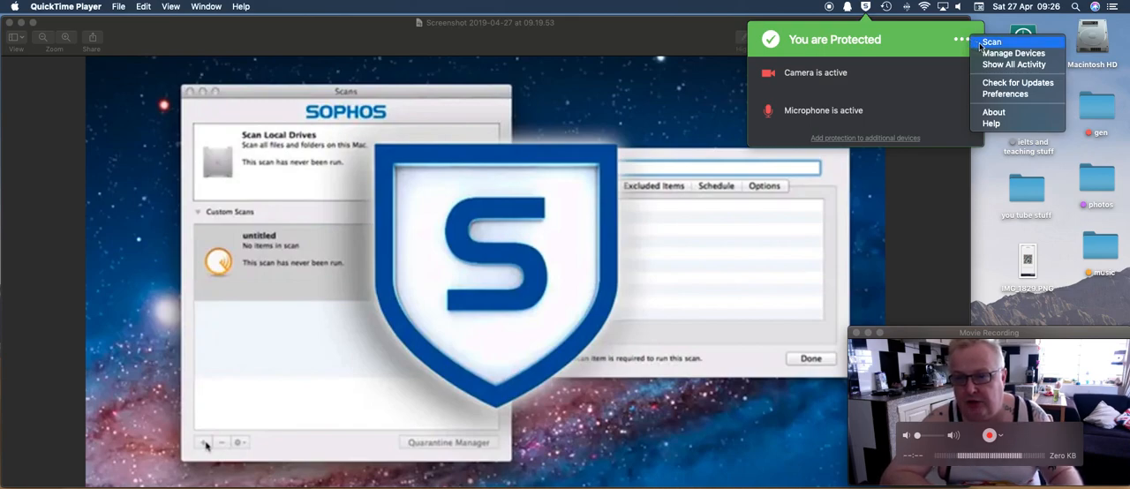
{"action": "mouse_move", "coordinate": [1014, 53]}
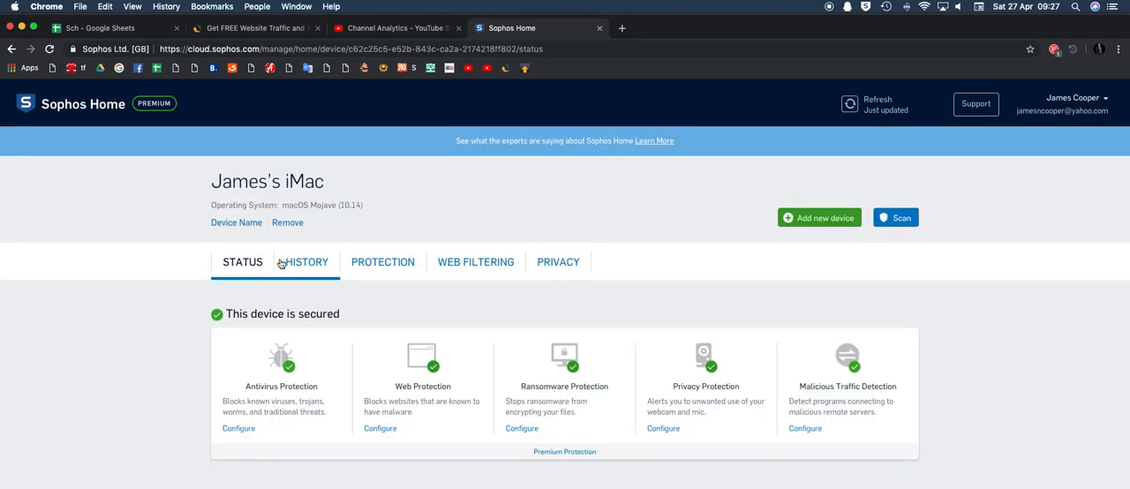
{"action": "mouse_move", "coordinate": [303, 265]}
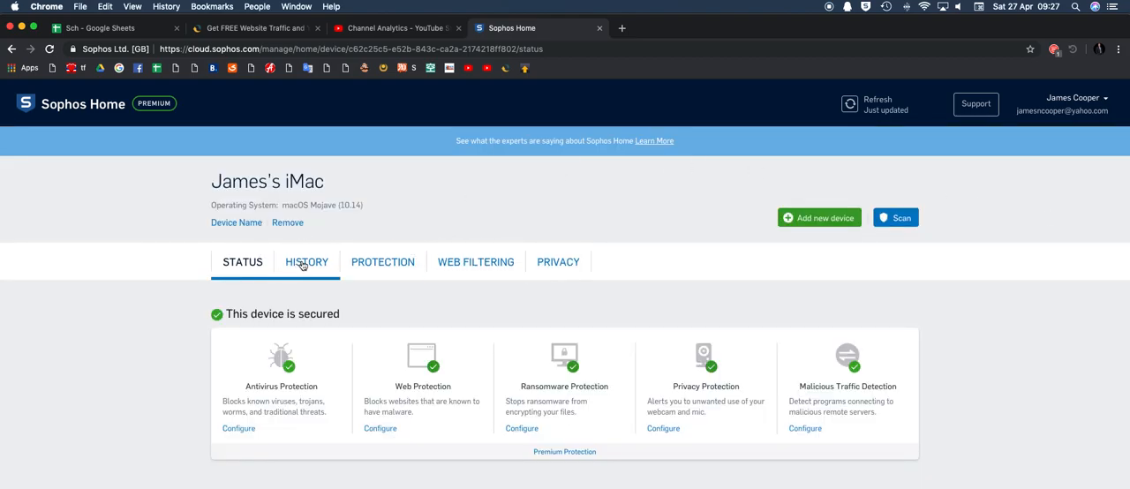
View the Mac's Device Activity history listing the blocked gambling website entries.
{"action": "left_click", "coordinate": [306, 261]}
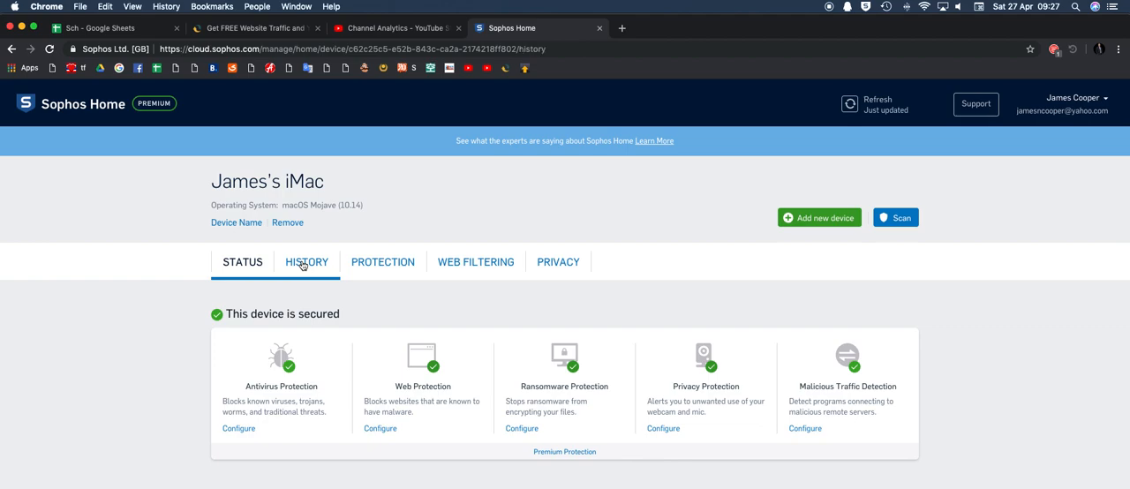
{"action": "left_click", "coordinate": [307, 262]}
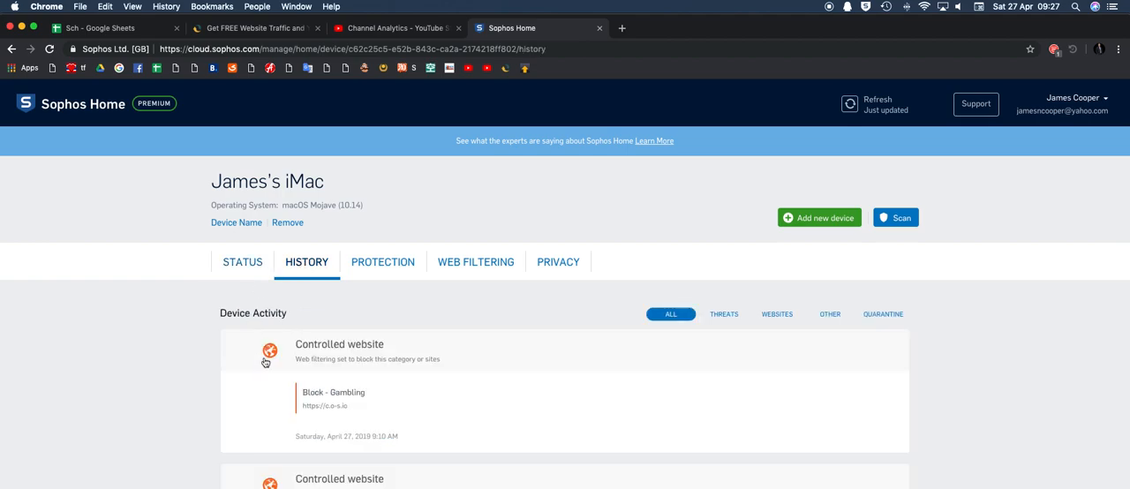
{"action": "mouse_move", "coordinate": [336, 388]}
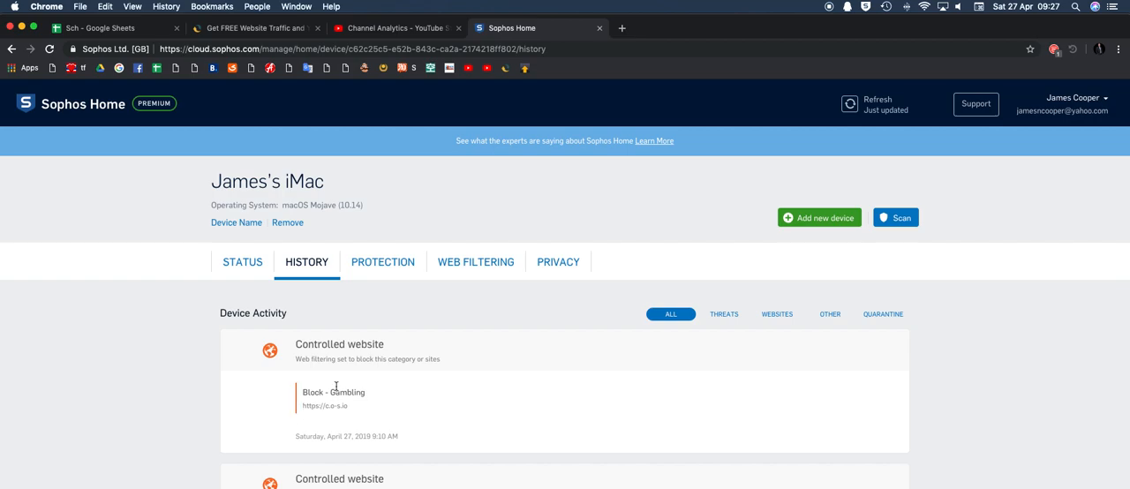
{"action": "left_click", "coordinate": [383, 261]}
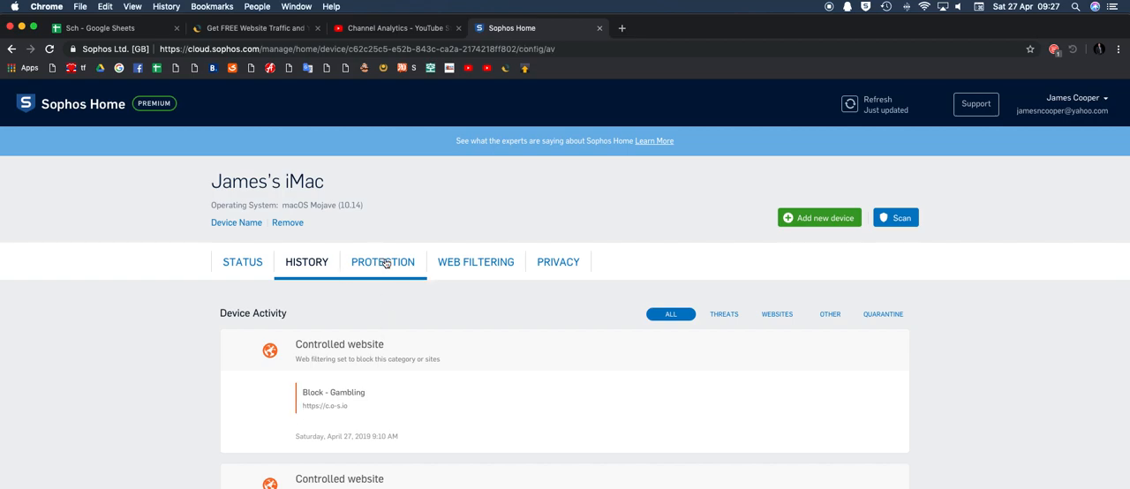
Review the Protection, Web Filtering and Privacy tabs, ending on enabled webcam and mic protection.
{"action": "left_click", "coordinate": [383, 261]}
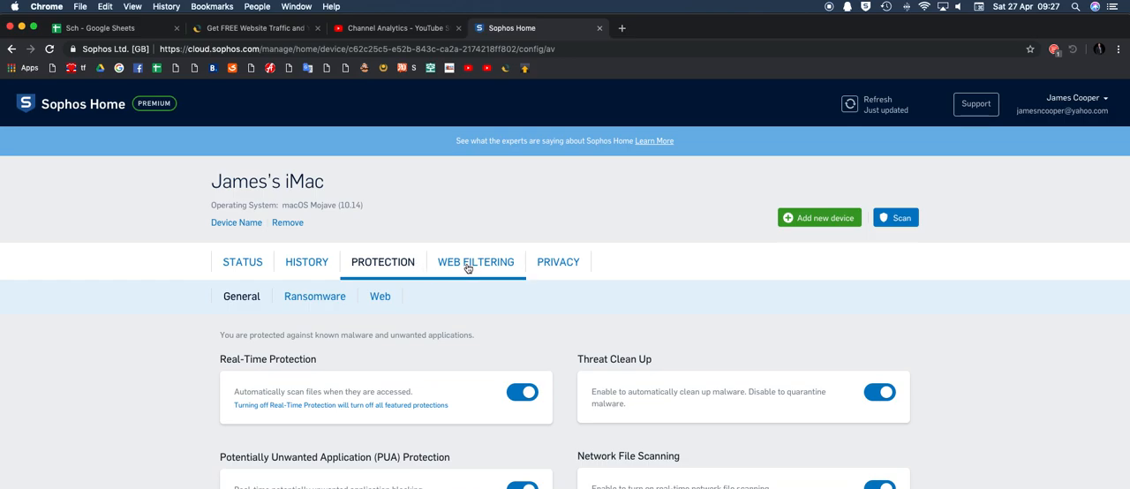
{"action": "left_click", "coordinate": [475, 262]}
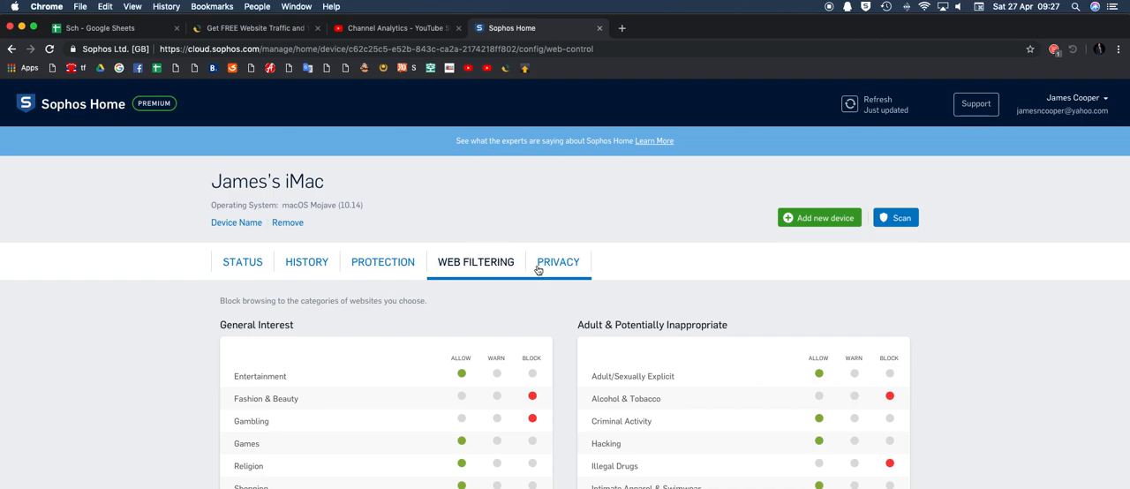
{"action": "mouse_move", "coordinate": [564, 268]}
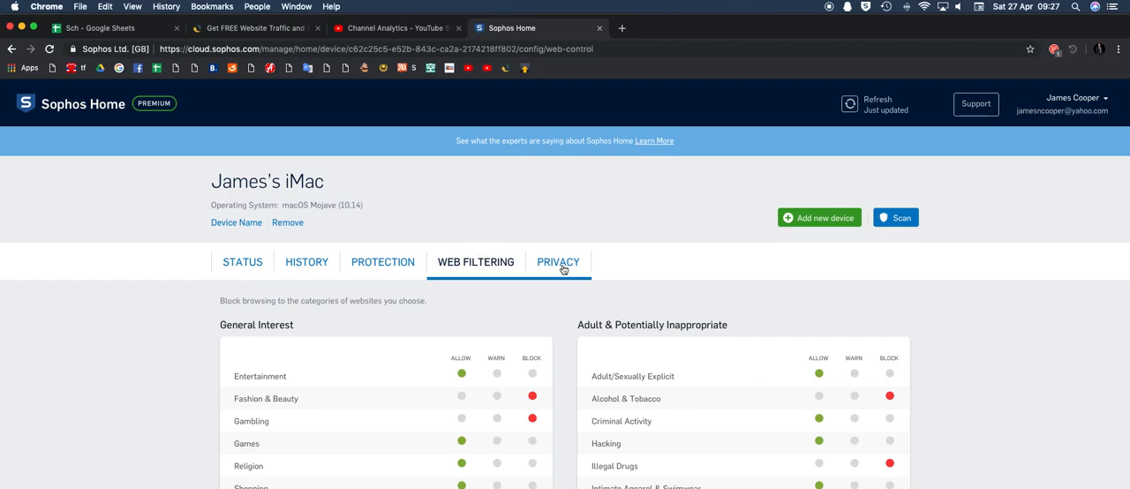
{"action": "left_click", "coordinate": [558, 263]}
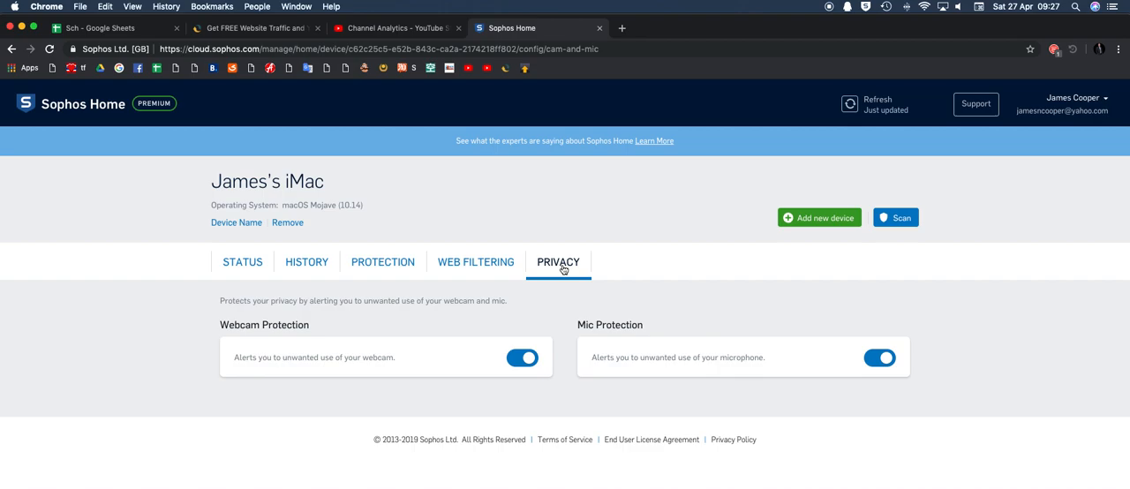
{"action": "mouse_move", "coordinate": [604, 184]}
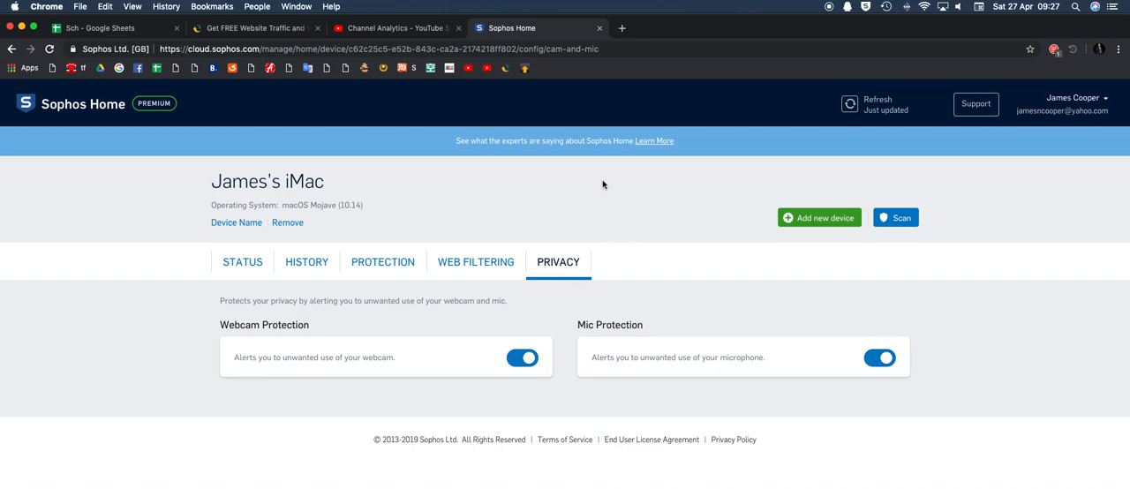